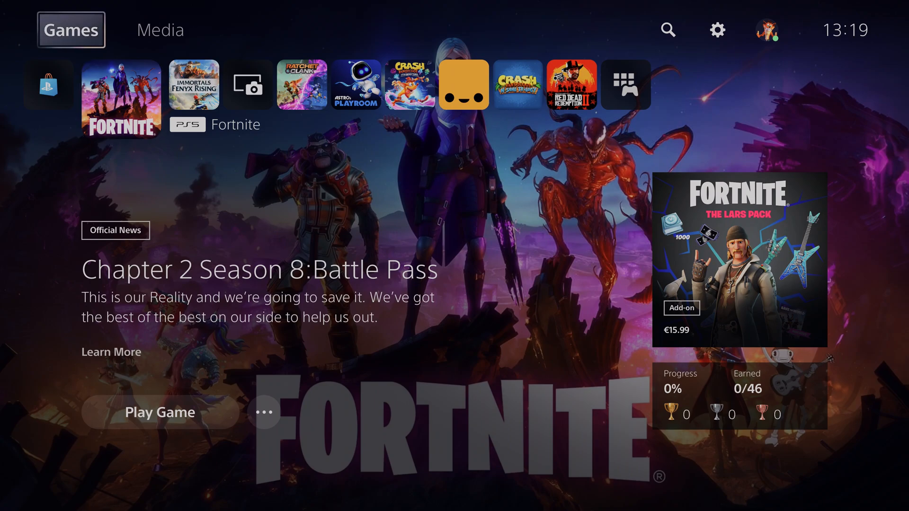
mouse_move(717, 30)
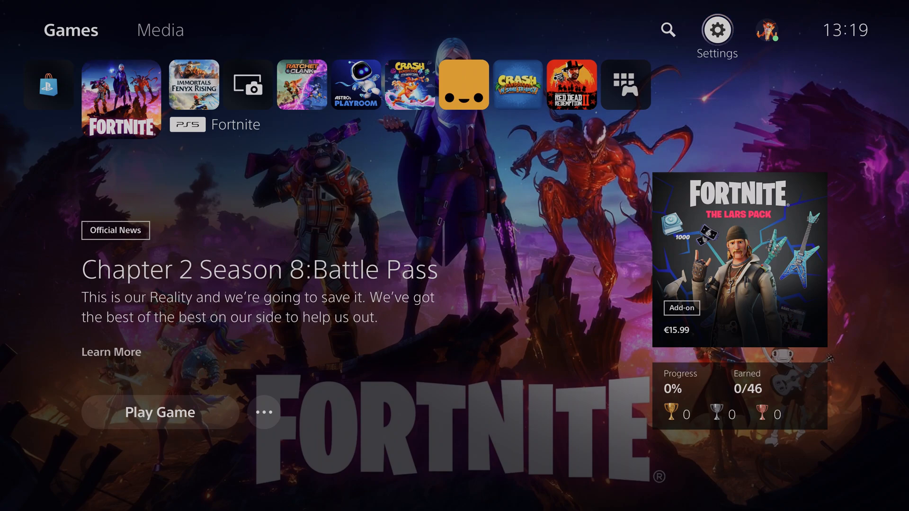
- Go from the Games home screen to the console's Settings menu
click(717, 29)
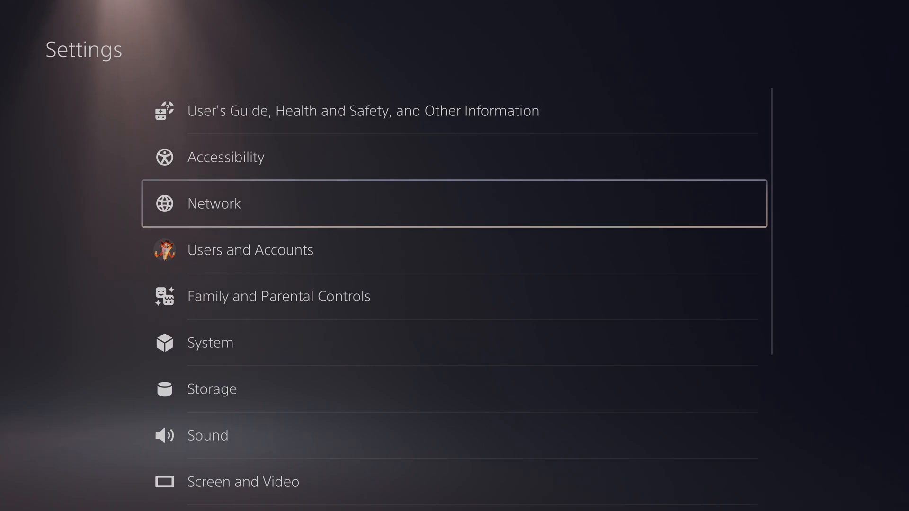
- Reach Accessories > Controllers and confirm wireless controller software 0282 is up to date
scroll(down, 3)
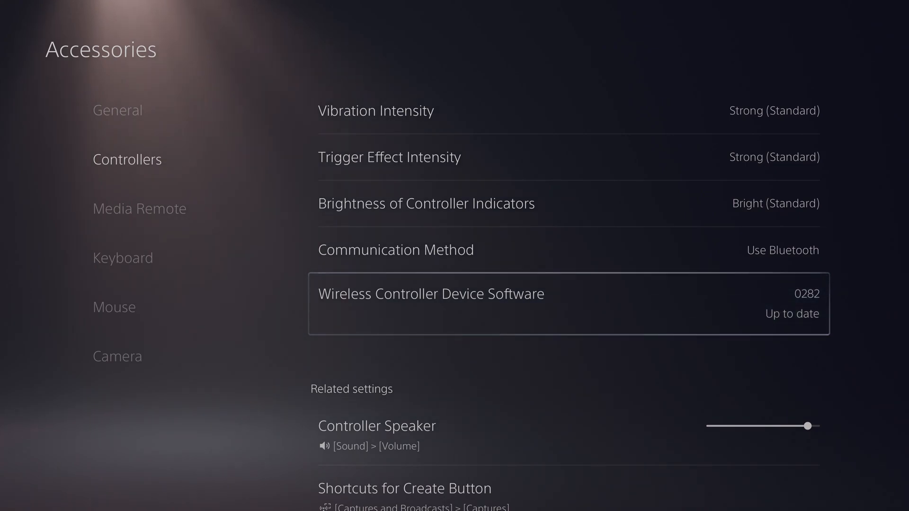
click(431, 303)
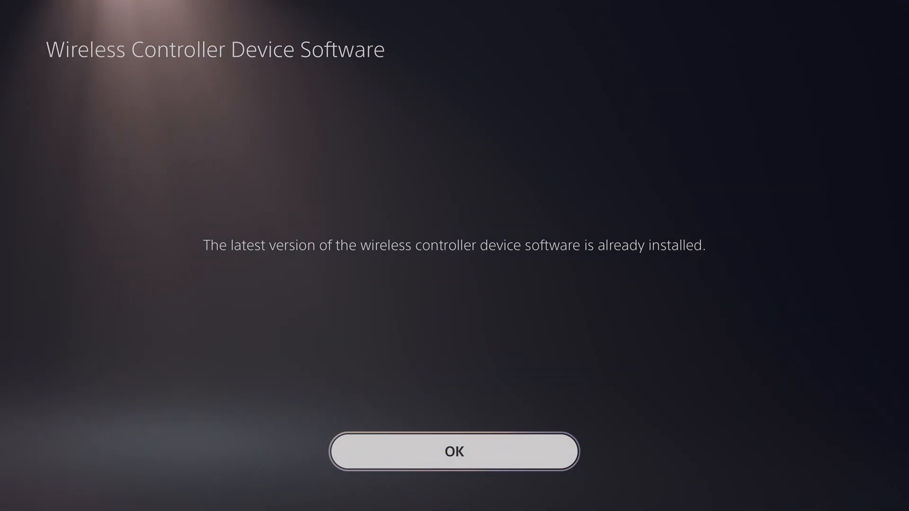
click(454, 452)
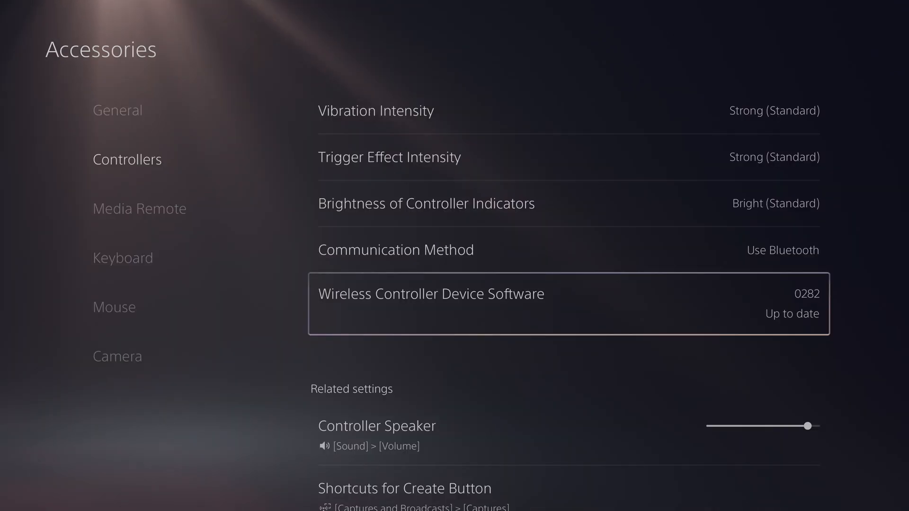